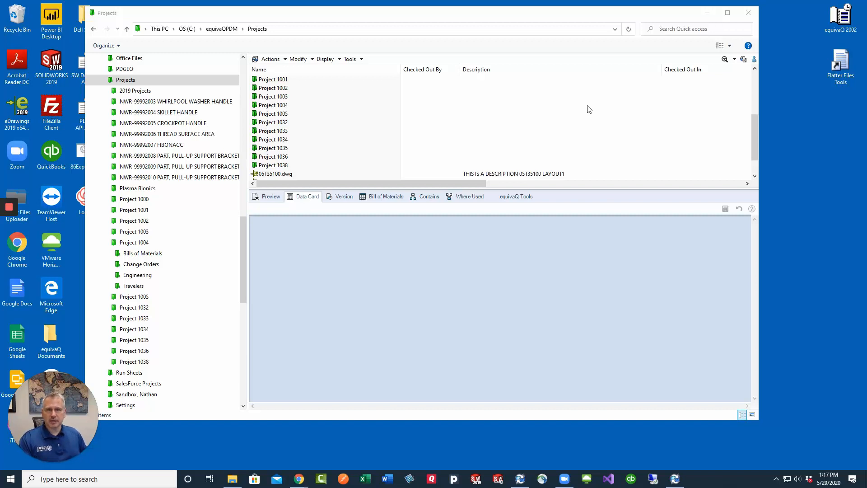
# Select Project 1004 to display its folder data card reading Hydraulic Arm.
pyautogui.click(273, 105)
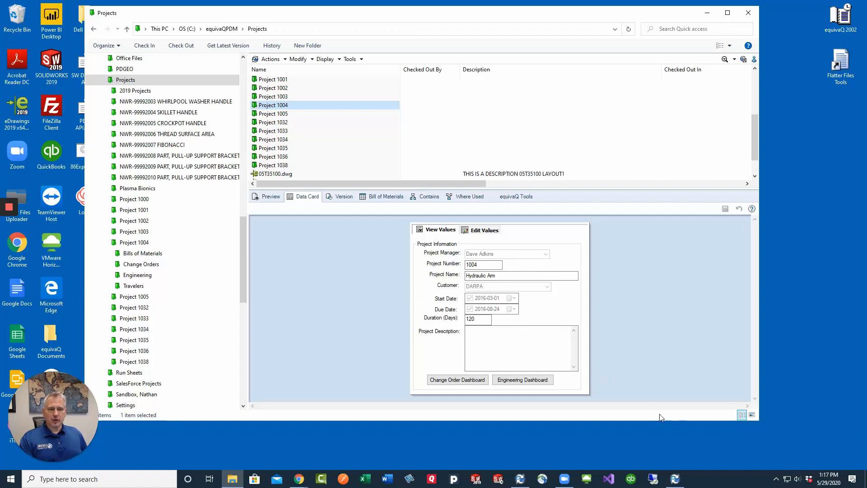
pyautogui.moveTo(455, 289)
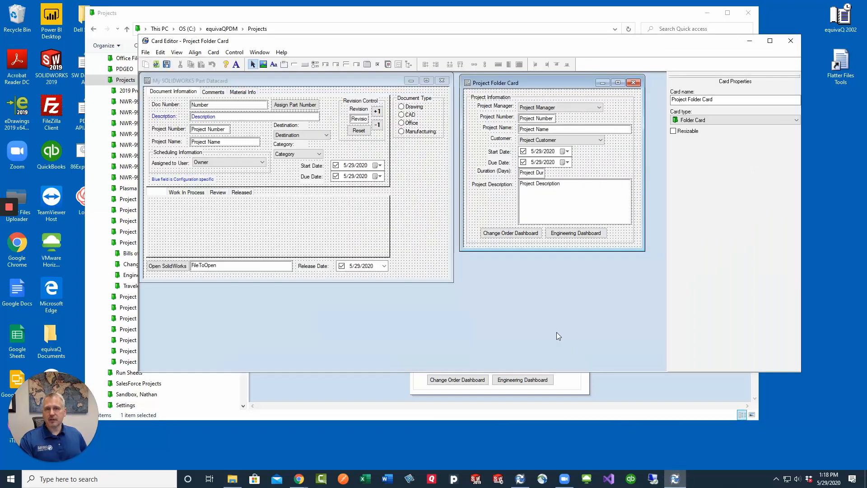
pyautogui.moveTo(543, 137)
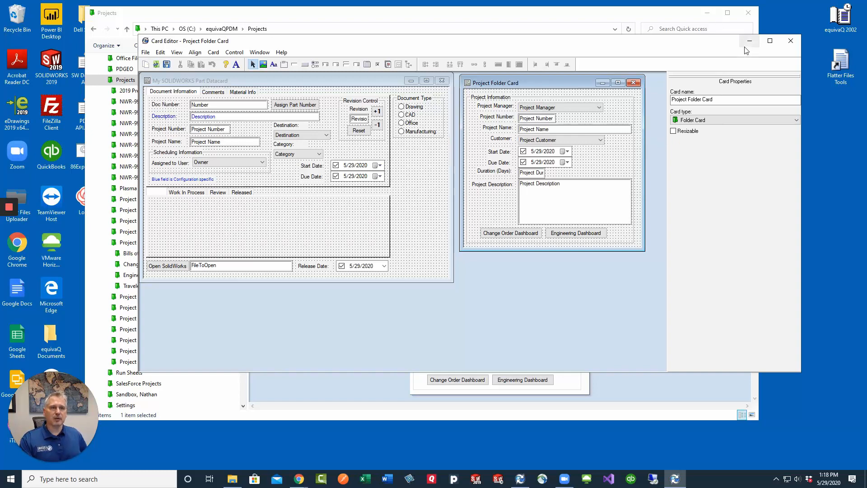
# Edit the folder card's project name to 'Hydraulic Arm Extension' and save it.
pyautogui.click(791, 41)
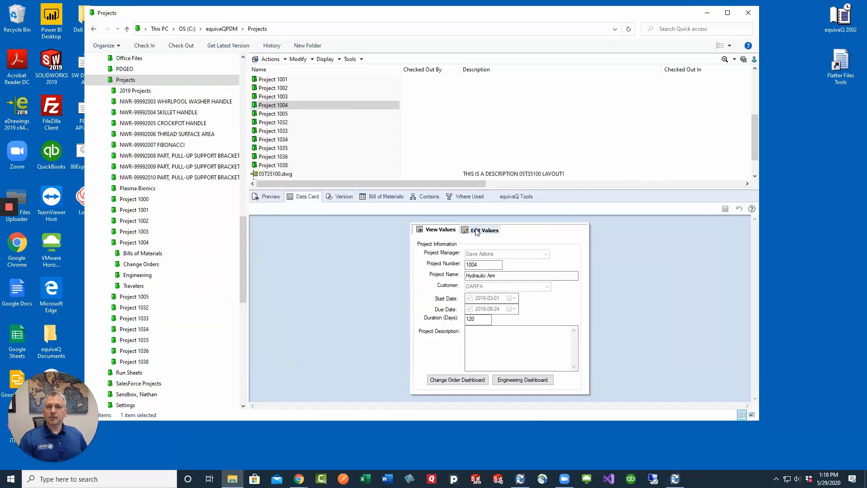
pyautogui.click(485, 231)
pyautogui.write(' Extens')
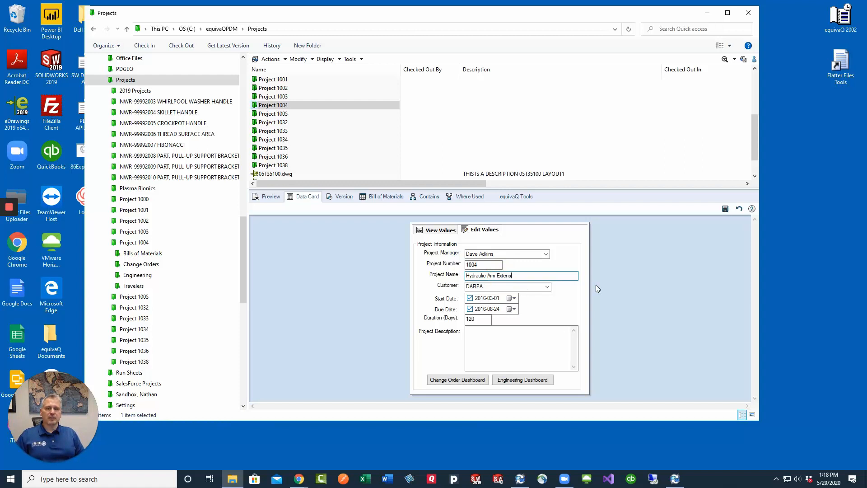
pyautogui.write('ion')
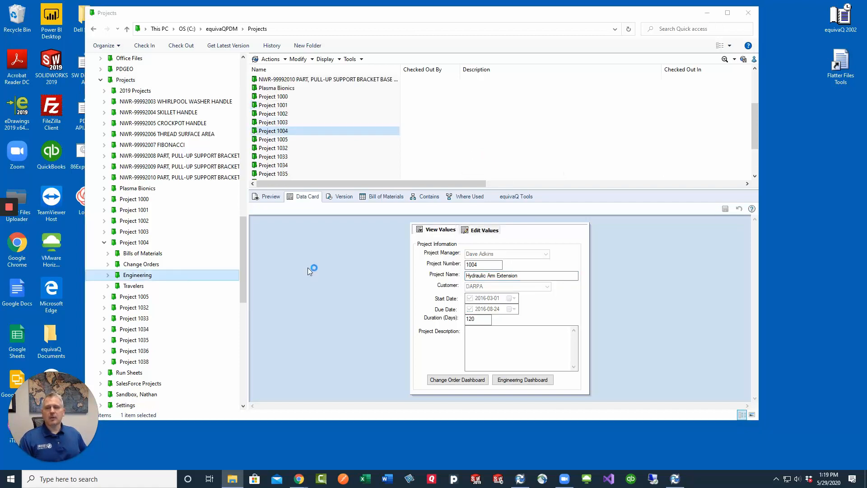
# Check out parts 99982, 99983 and 99984 in the Engineering folder to System Administrator.
pyautogui.doubleClick(137, 275)
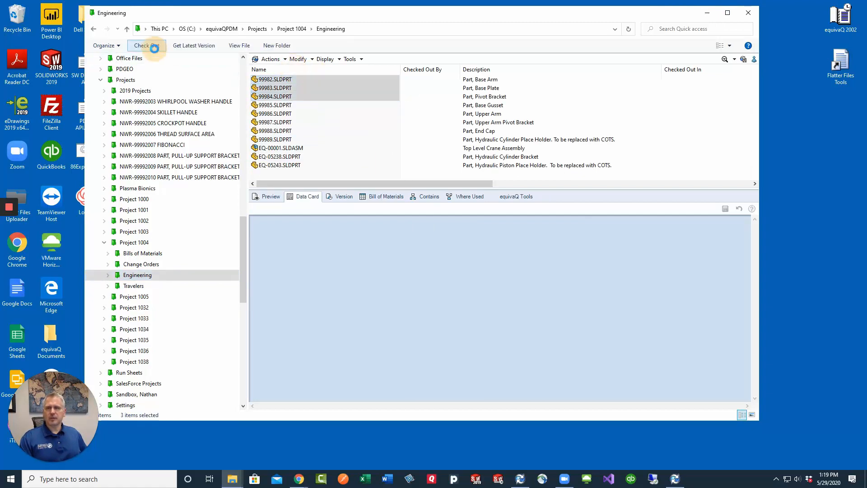
pyautogui.click(147, 45)
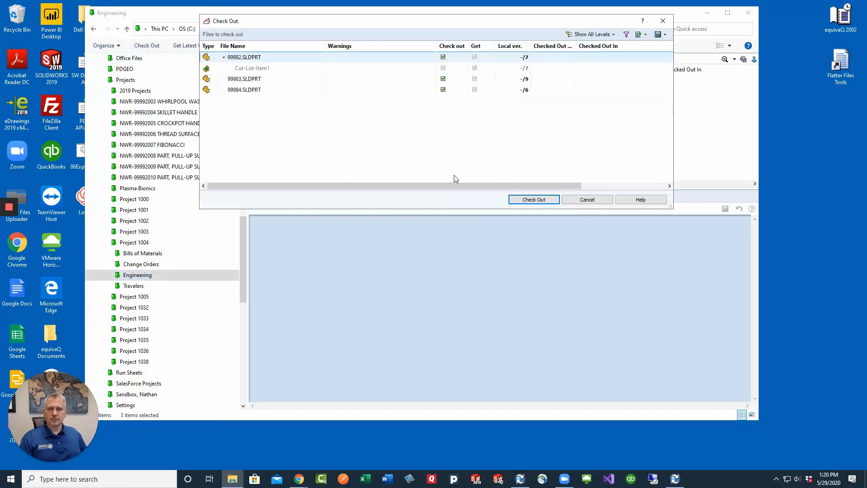
pyautogui.click(533, 199)
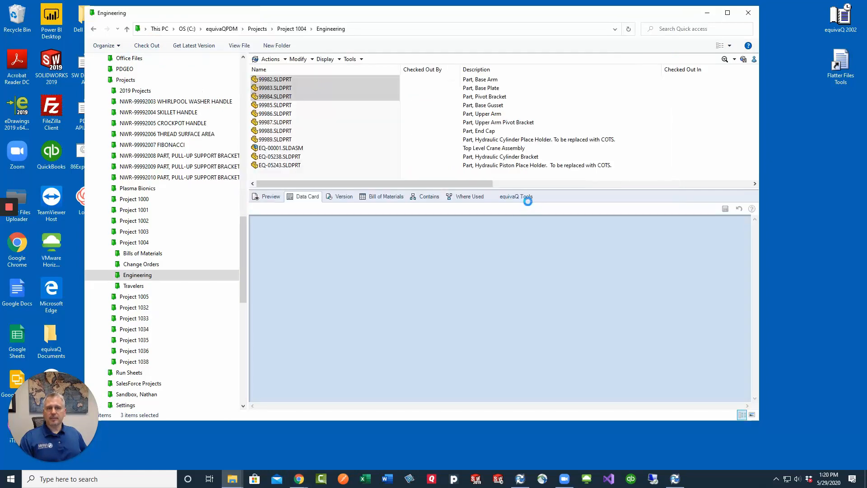
pyautogui.click(147, 45)
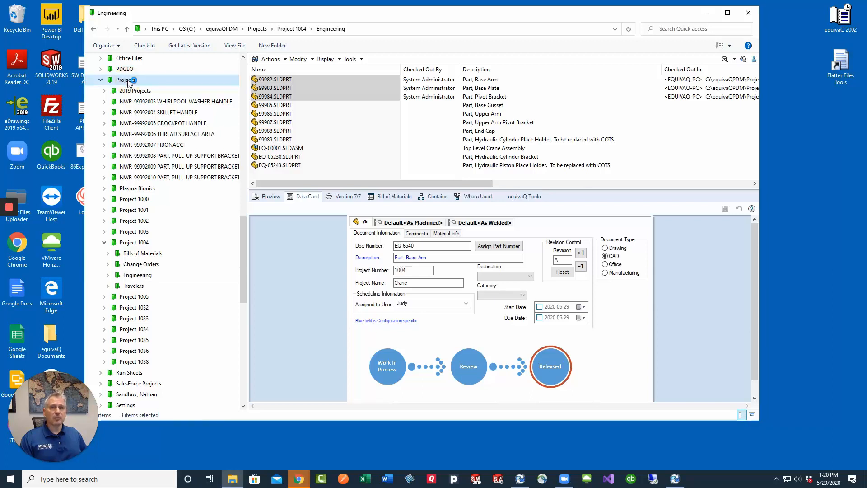
# Return to Projects and show Project 1004's card, now named Hydraulic Arm Extension.
pyautogui.click(125, 79)
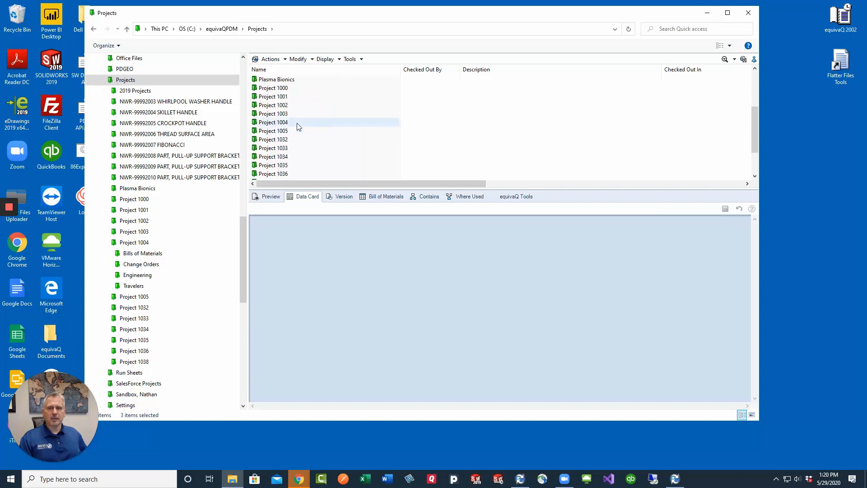
pyautogui.click(273, 122)
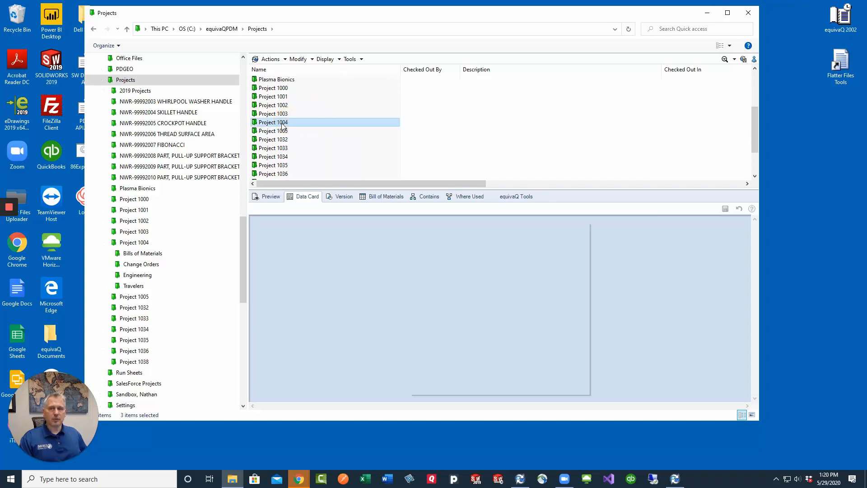
pyautogui.click(272, 122)
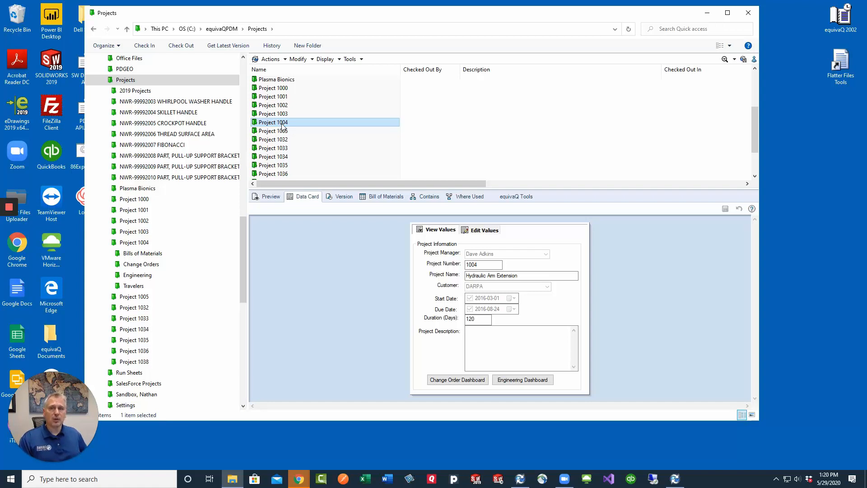
pyautogui.moveTo(290, 121)
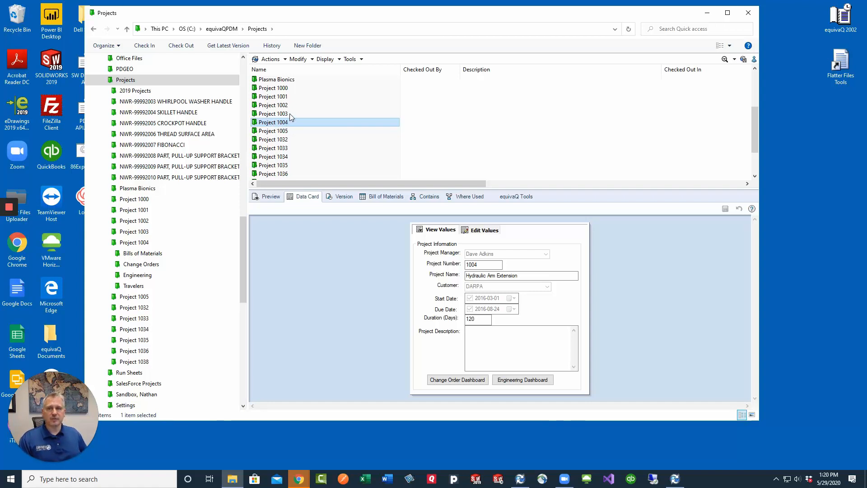
# Start Update Values in Files, keeping all files and workflow states and accepting the three matching parts.
pyautogui.click(298, 58)
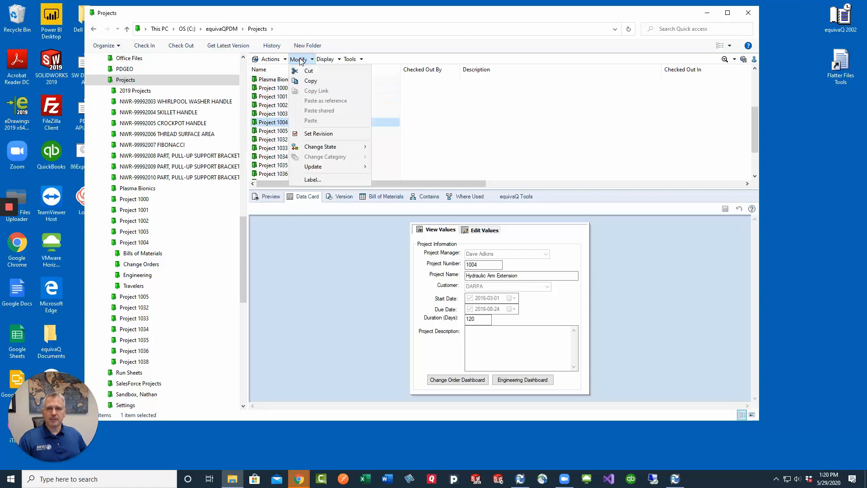
pyautogui.moveTo(313, 166)
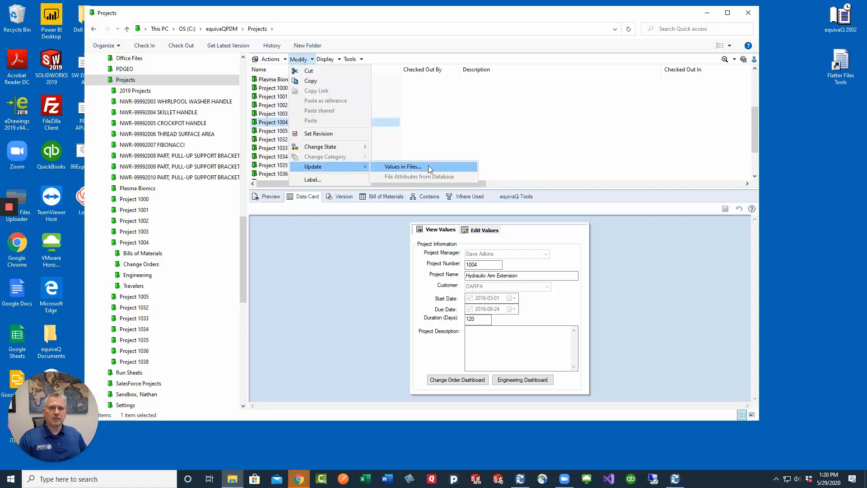
pyautogui.click(403, 166)
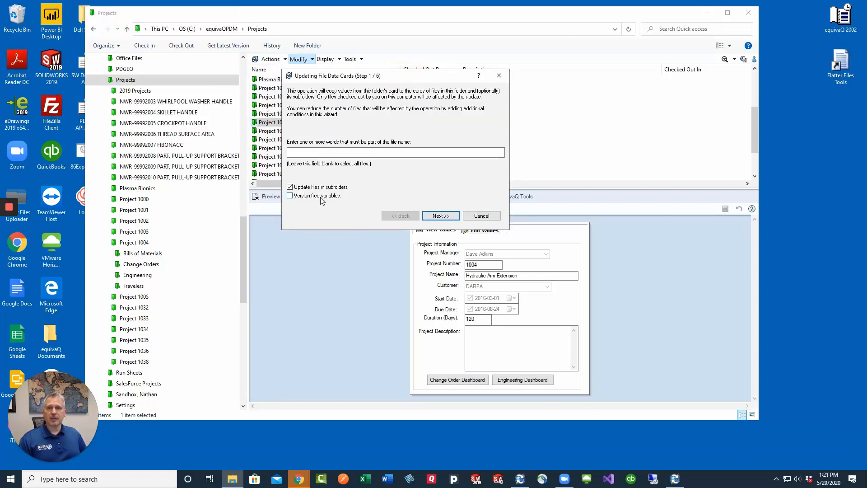
pyautogui.moveTo(303, 200)
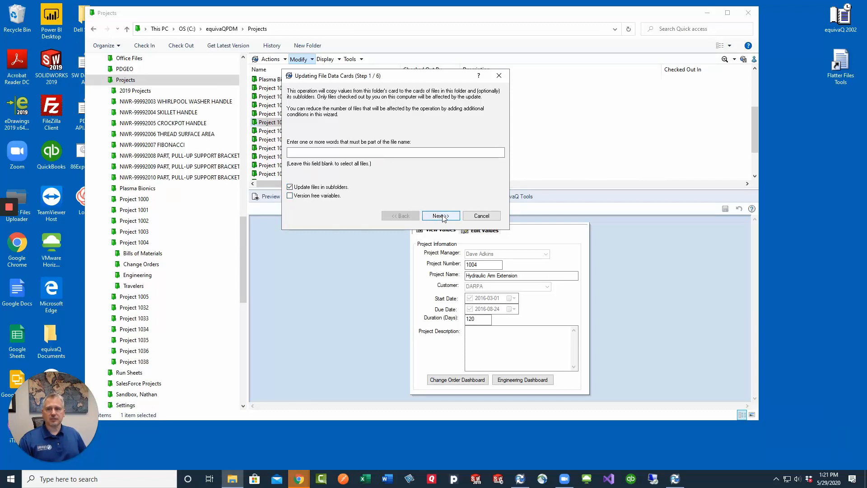
pyautogui.click(441, 215)
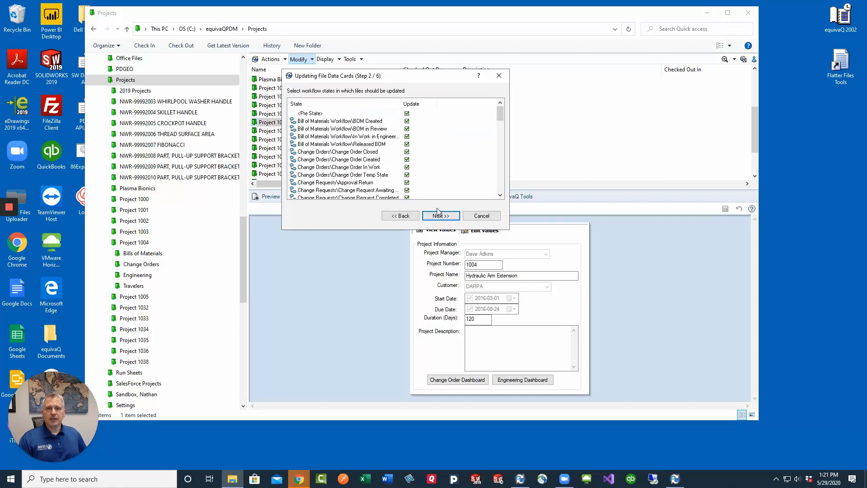
pyautogui.scroll(-3)
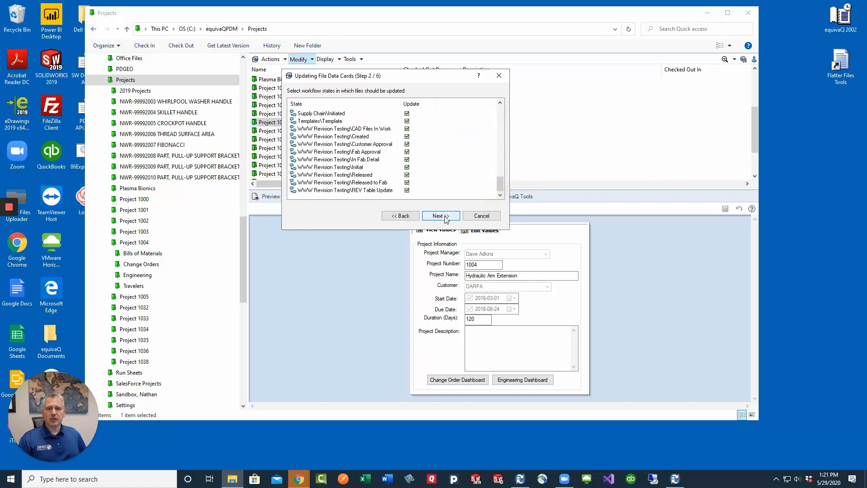
pyautogui.click(441, 215)
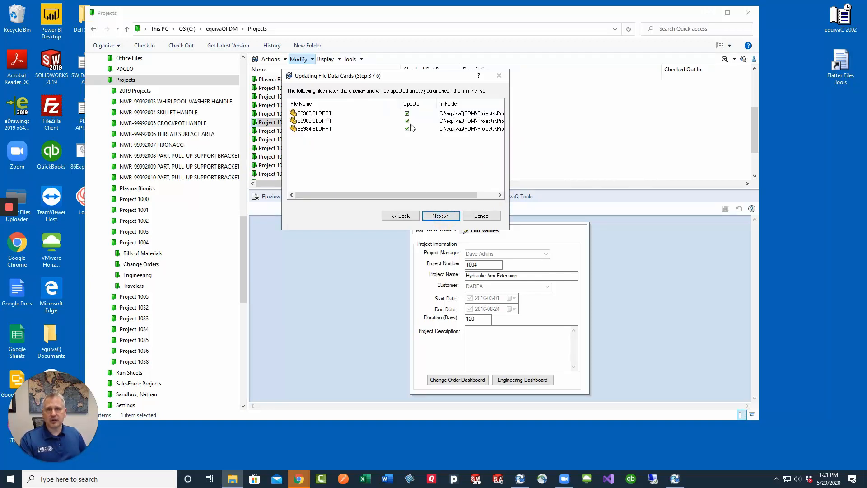
pyautogui.click(441, 215)
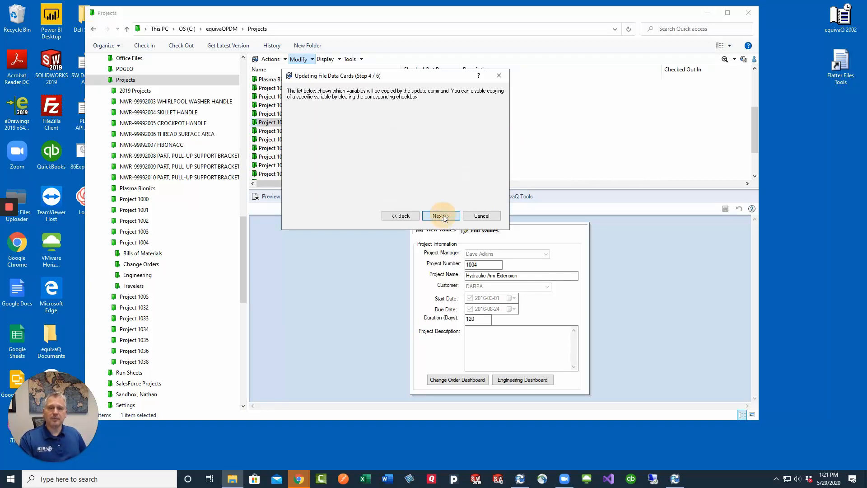
pyautogui.click(441, 215)
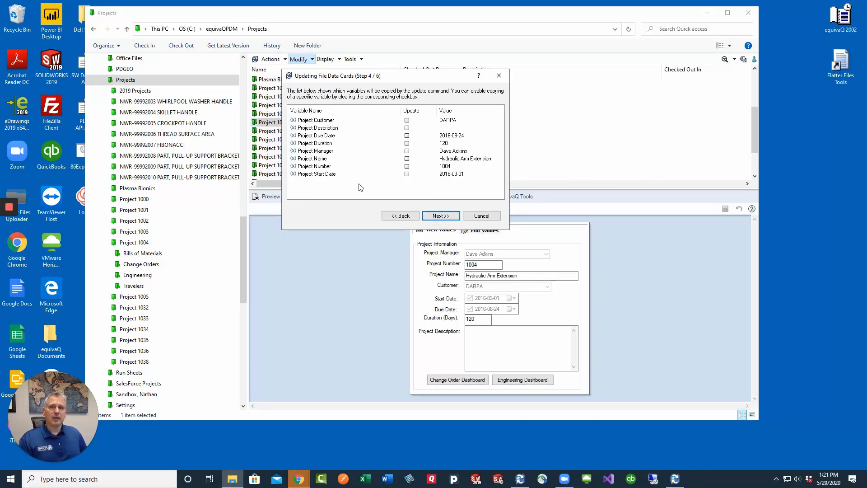
# Choose to copy only Project Name, keep all configurations and reach the final wizard step.
pyautogui.click(406, 158)
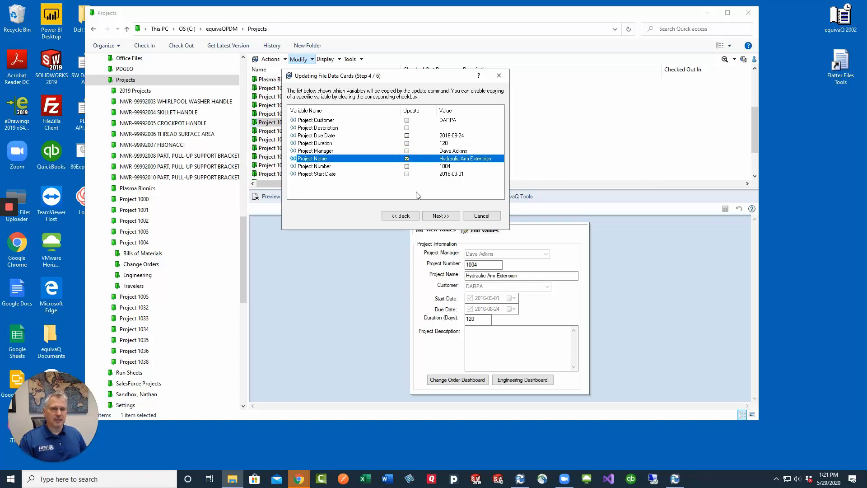
pyautogui.click(441, 215)
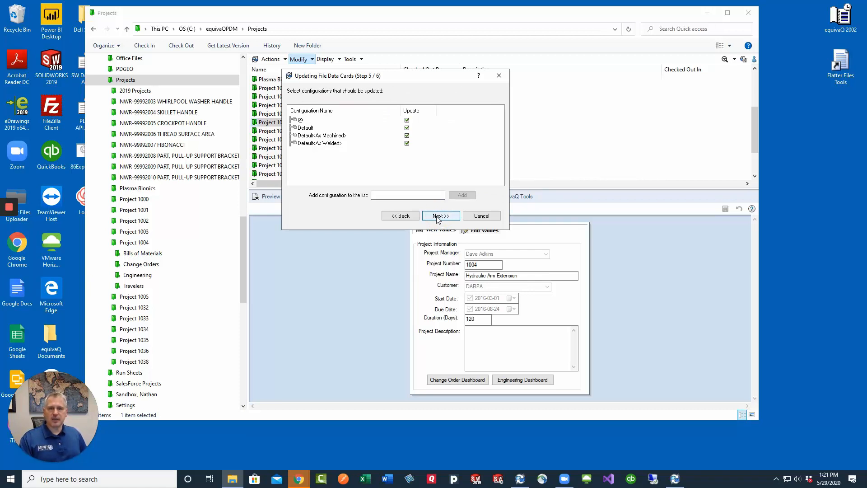
pyautogui.click(441, 215)
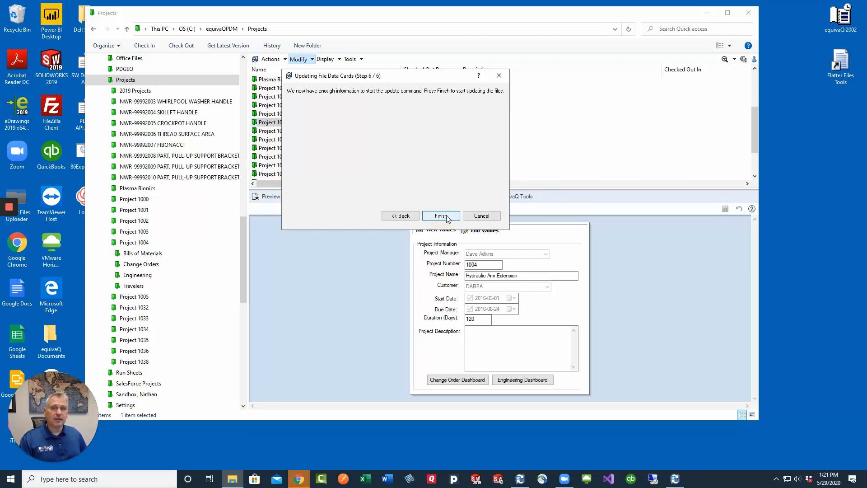
# Run the file card update and acknowledge the 'Finished updating files' message.
pyautogui.click(441, 215)
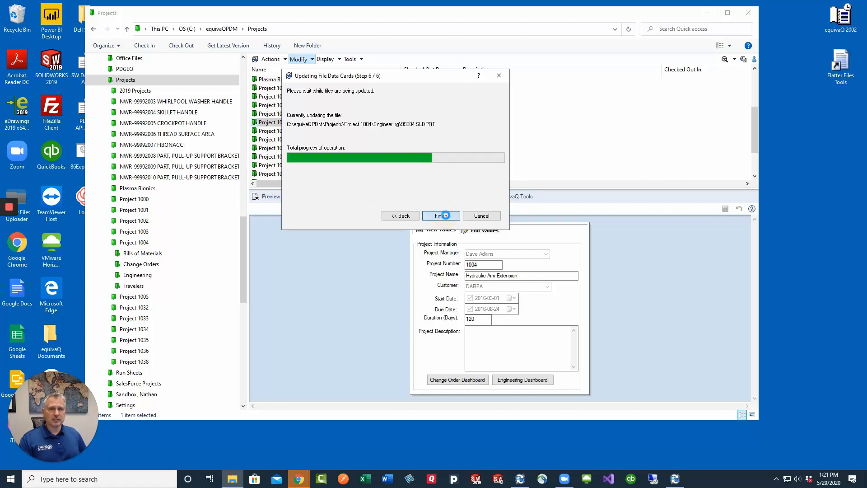
pyautogui.click(441, 215)
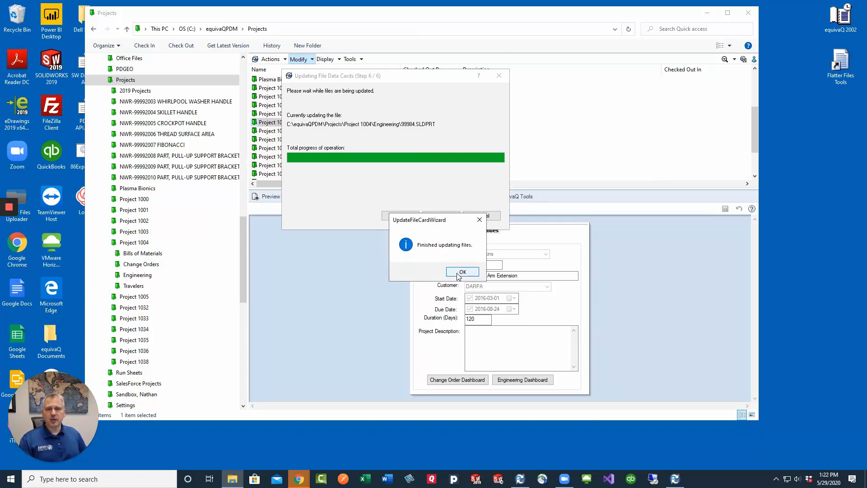
pyautogui.click(462, 271)
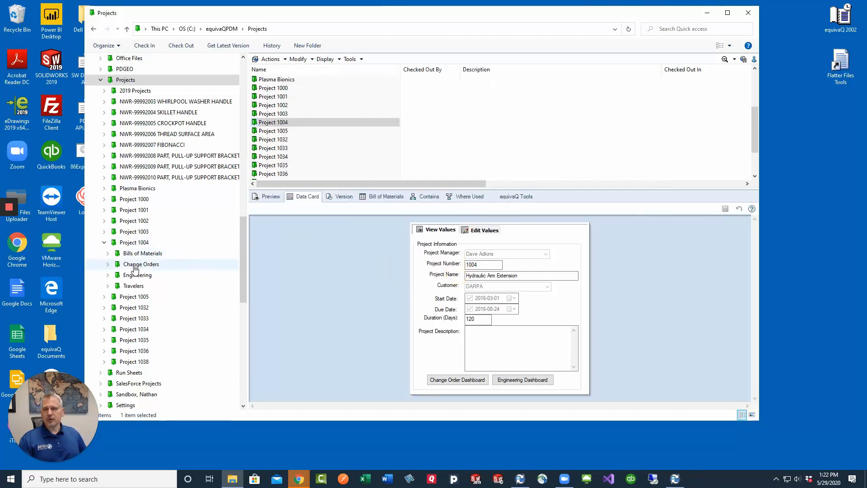
# View part 99982's card in Engineering, confirming project name Hydraulic Arm Extension.
pyautogui.click(137, 275)
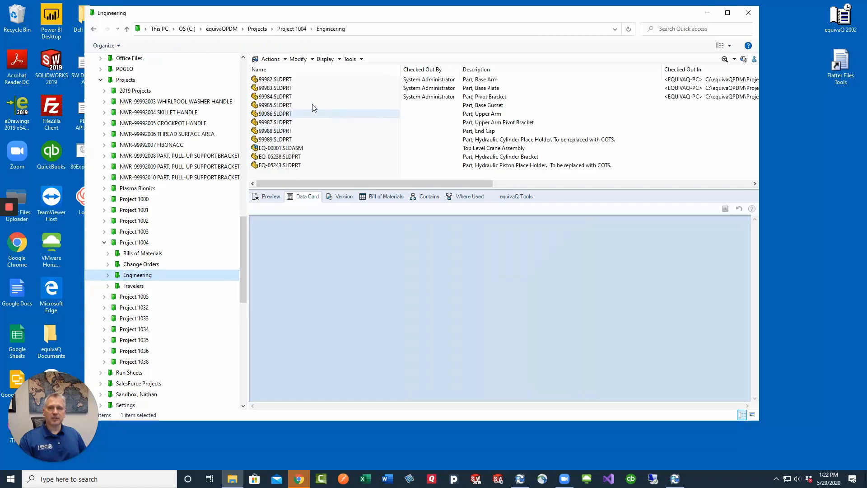
pyautogui.click(274, 80)
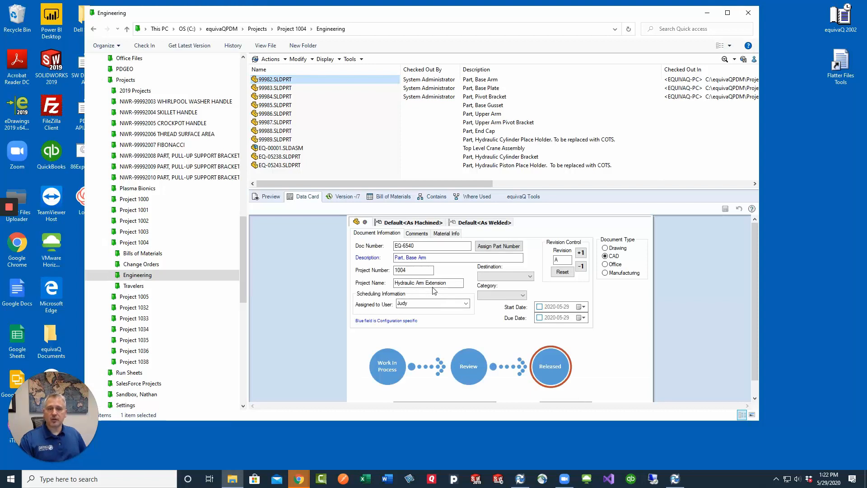
pyautogui.moveTo(449, 291)
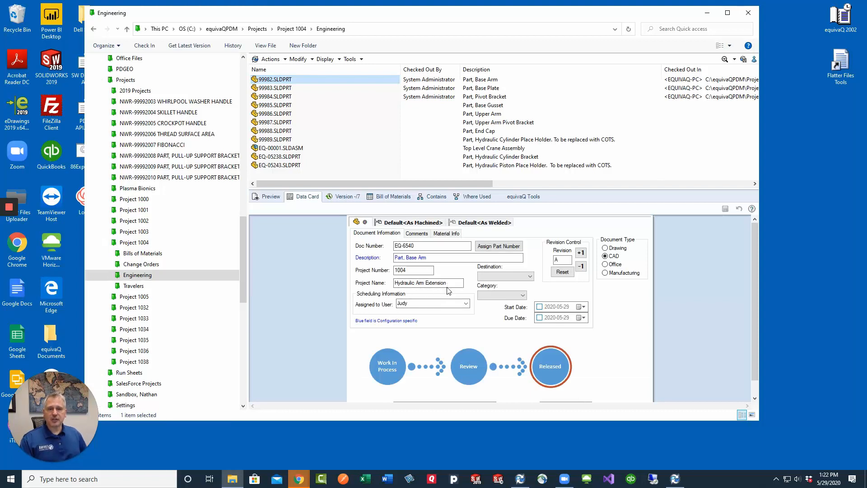